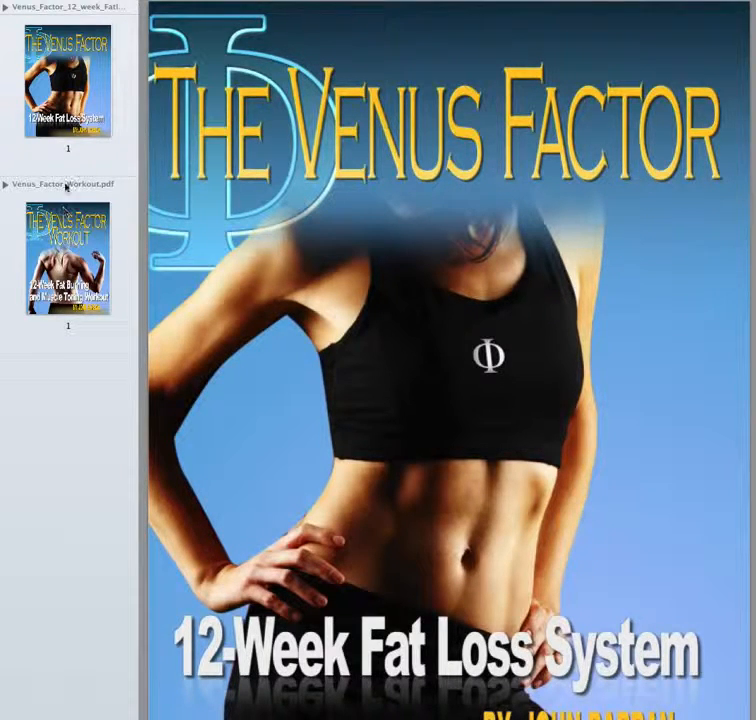
mouse_move(4, 12)
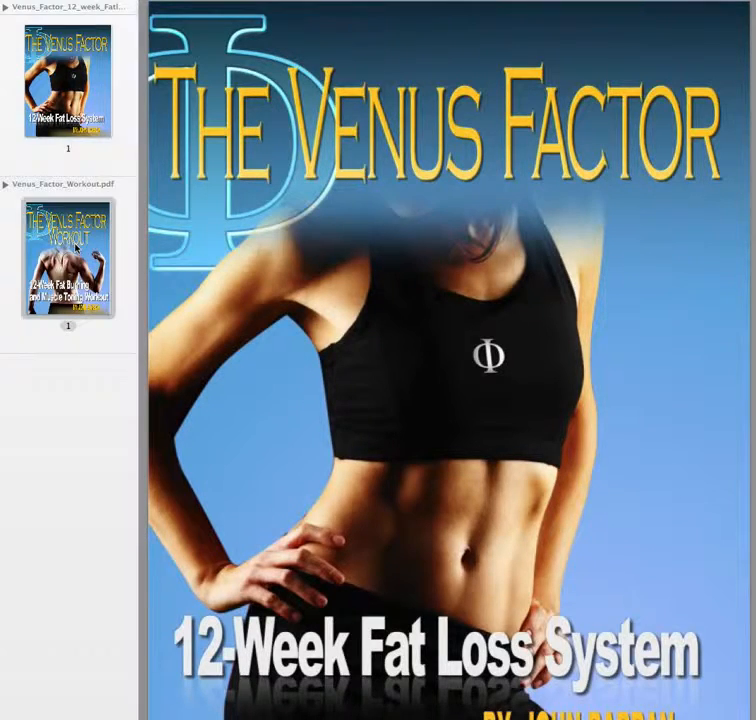
Show the Venus Factor Workout PDF's page 2 Table of Contents from the sidebar thumbnails.
left_click(68, 258)
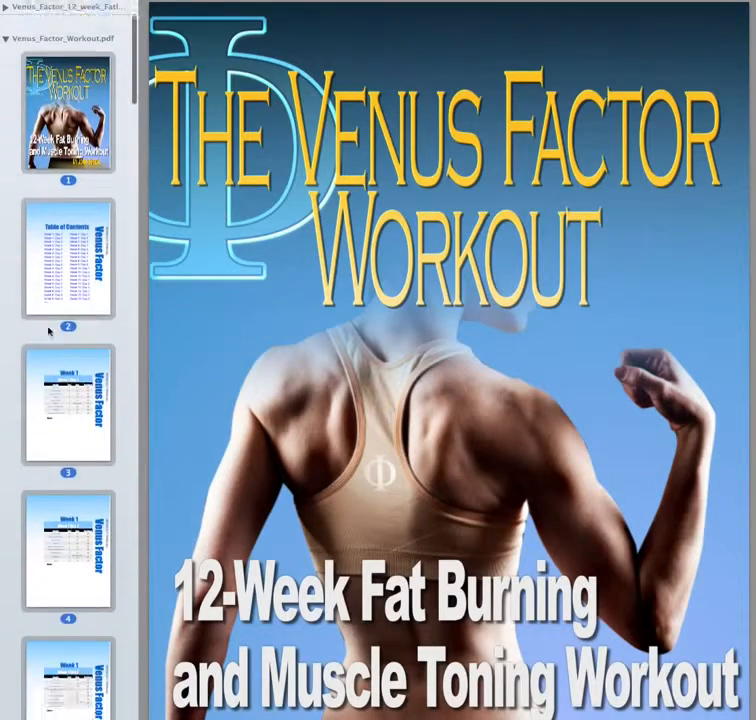
scroll("down", 3)
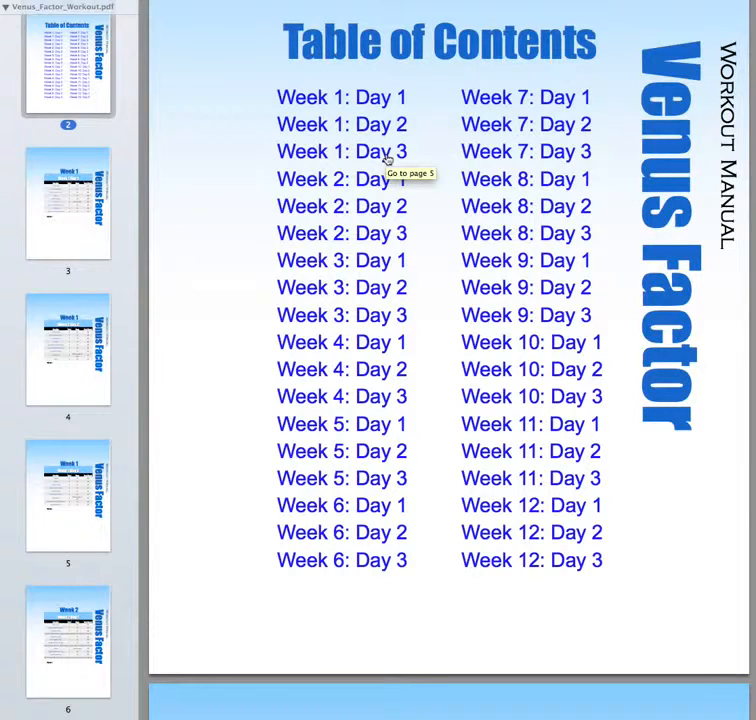
left_click(340, 96)
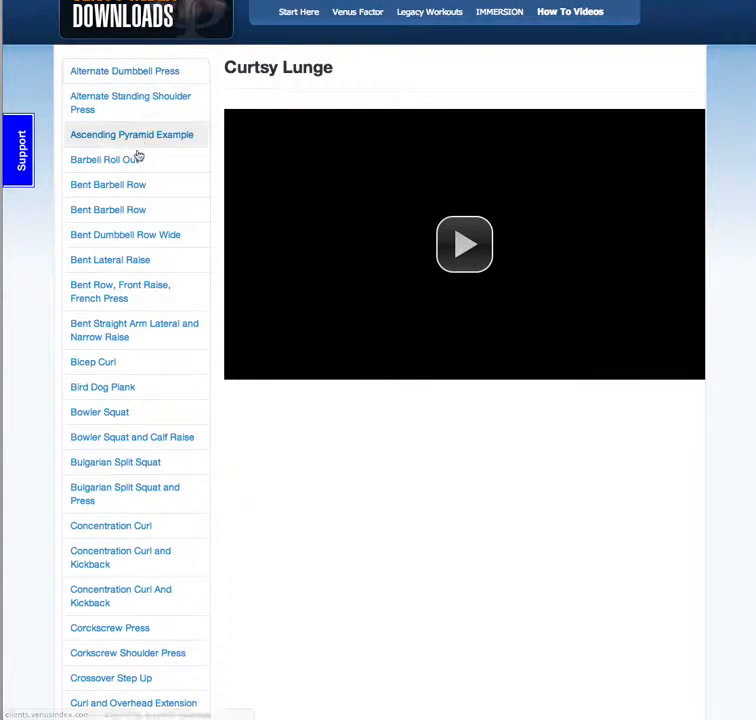
On the member site's How To Videos page, play the Curtsy Lunge exercise video.
left_click(124, 72)
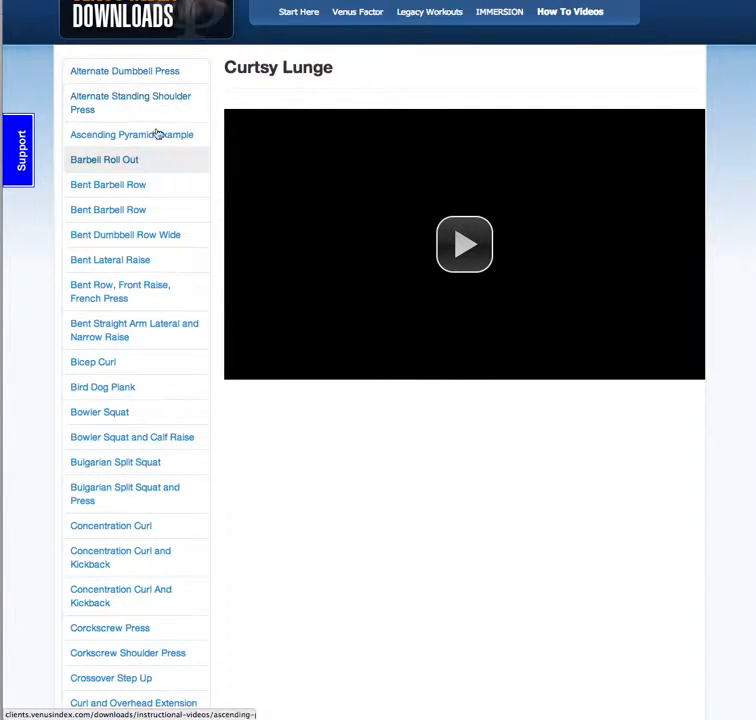
left_click(108, 210)
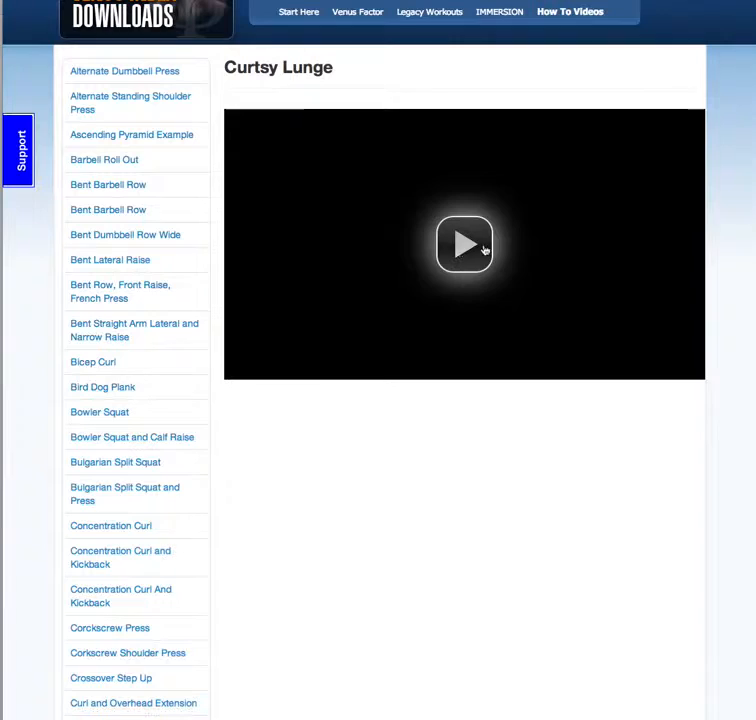
left_click(464, 244)
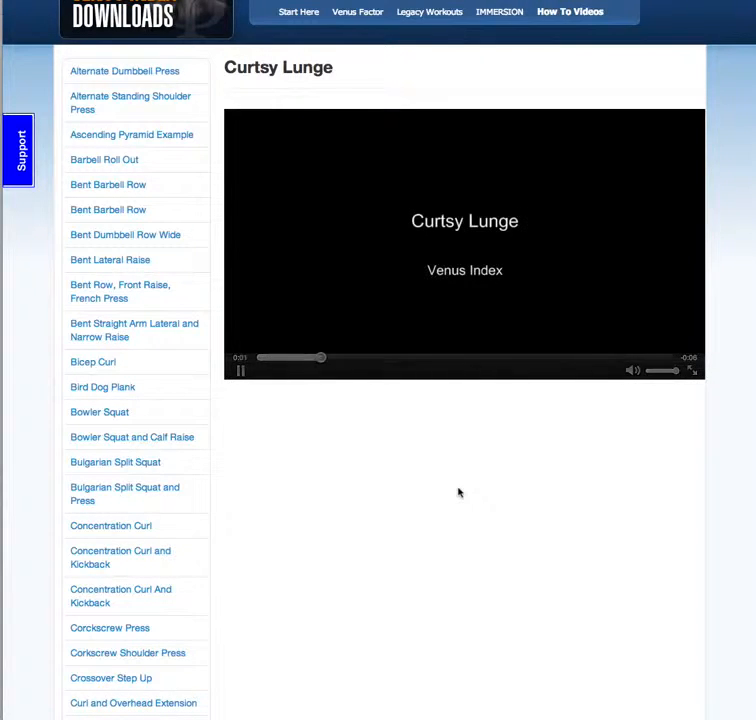
left_click(240, 370)
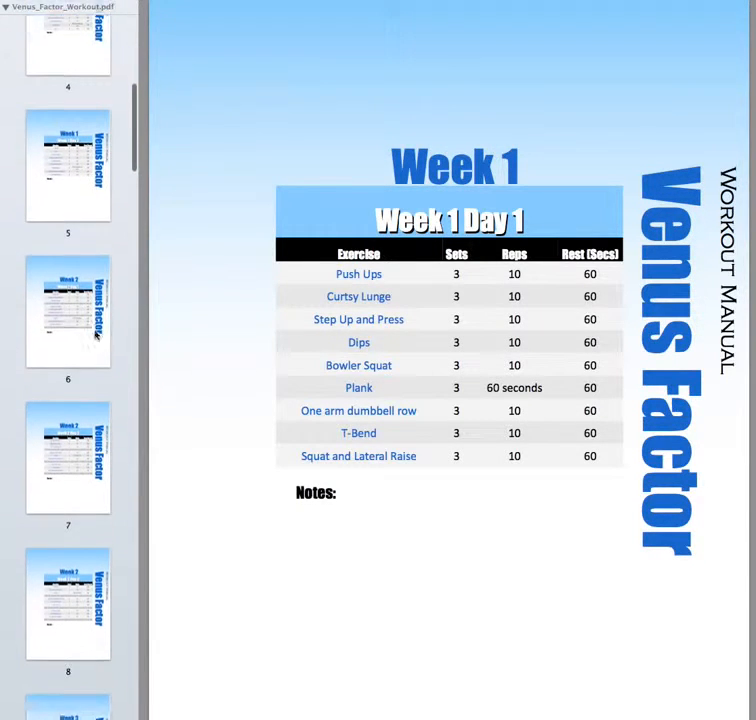
Scroll the sidebar thumbnails past the Week 1 Day 1 exercise table pages.
scroll("down", 3)
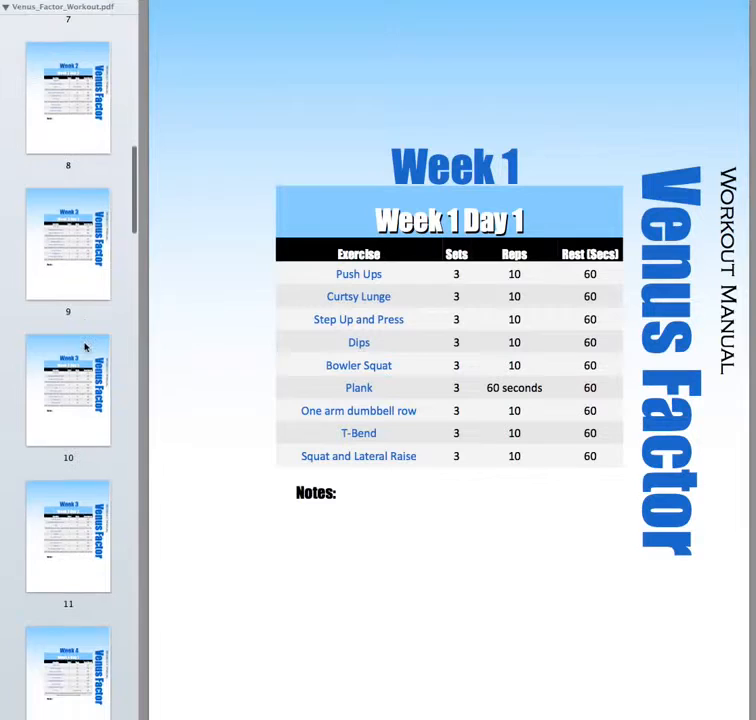
scroll("down", 3)
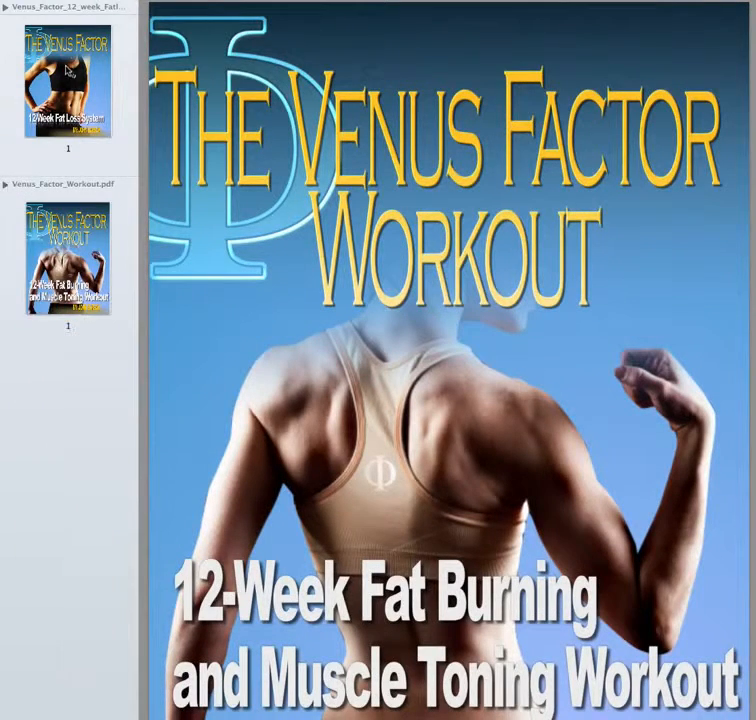
Switch to the 12-week Fat Loss PDF and show its page 2 Table of Contents.
left_click(68, 224)
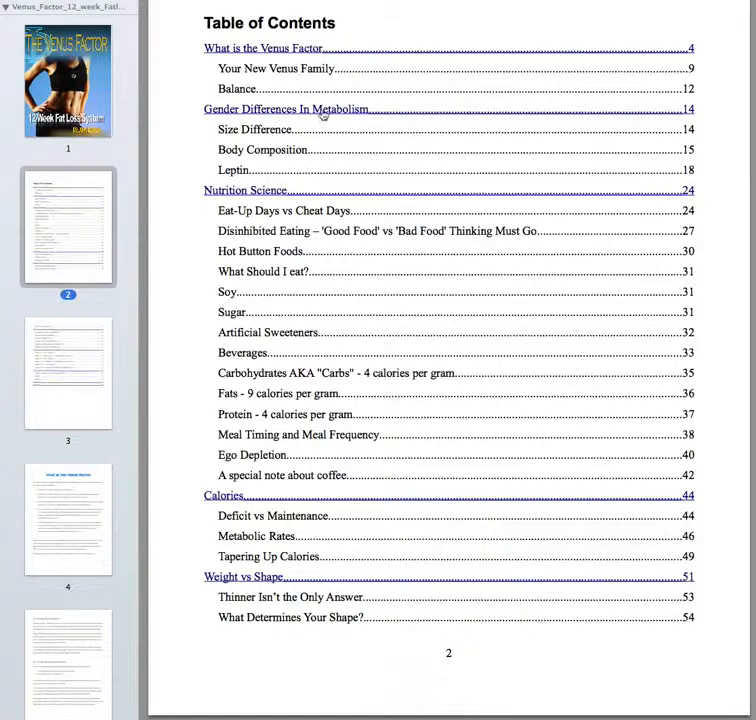
mouse_move(206, 140)
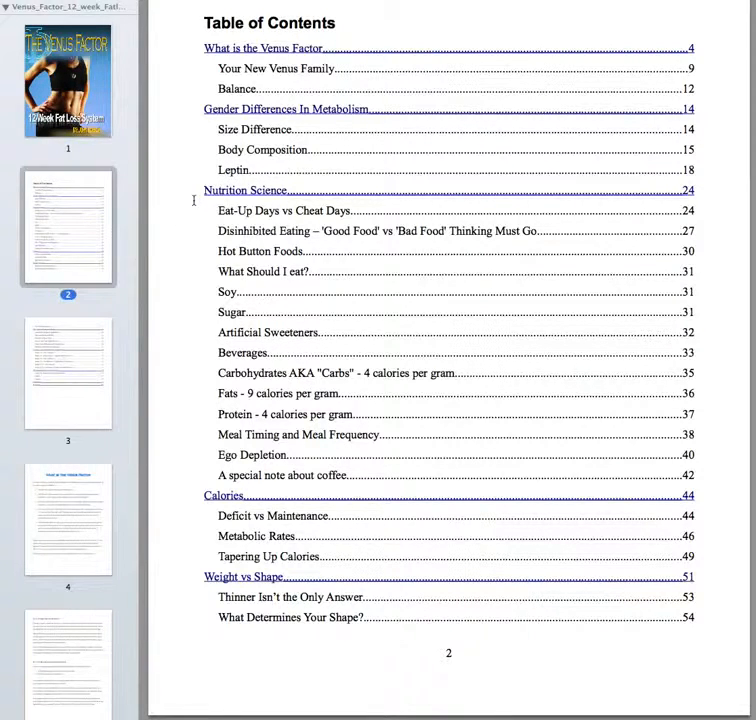
scroll("down", 3)
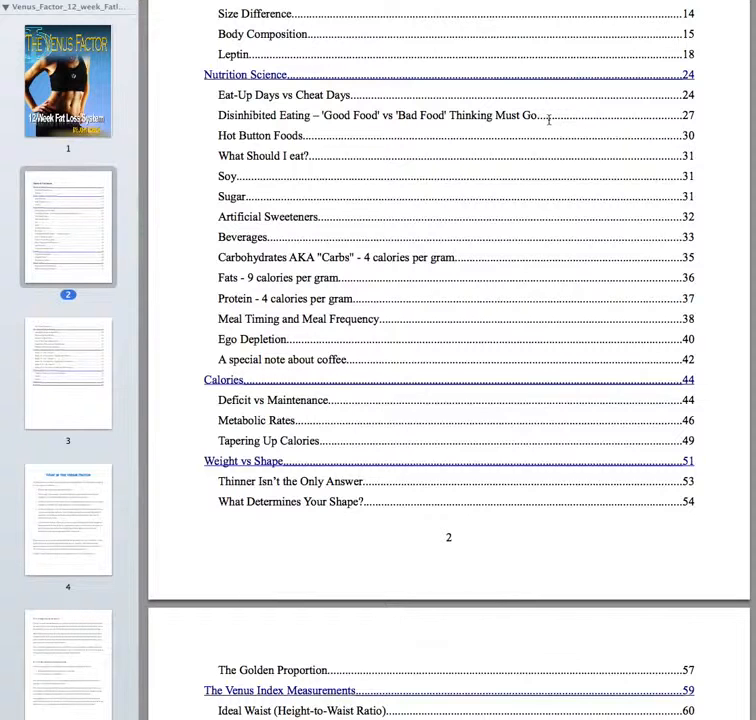
Scroll the contents through pages 2 and 3, down to Supplements and References.
scroll("down", 3)
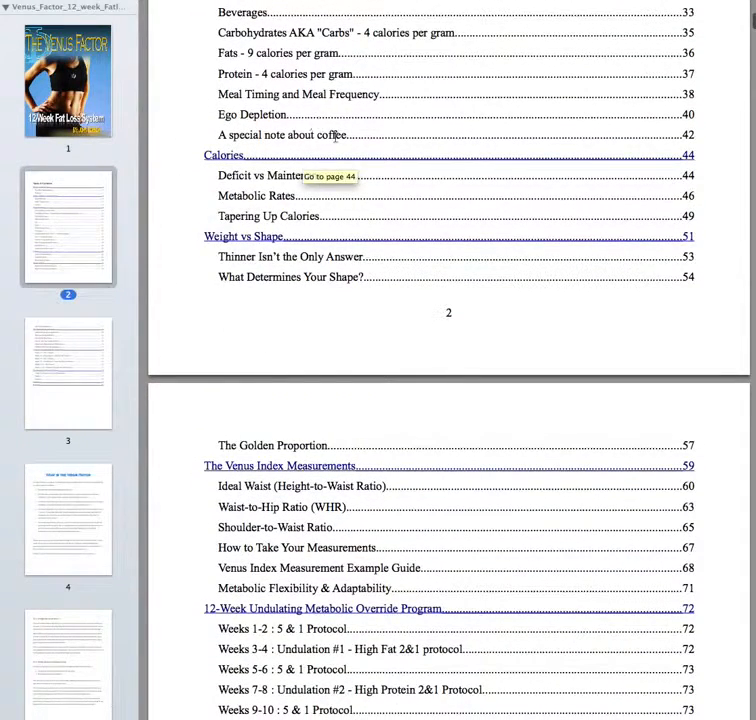
scroll("down", 3)
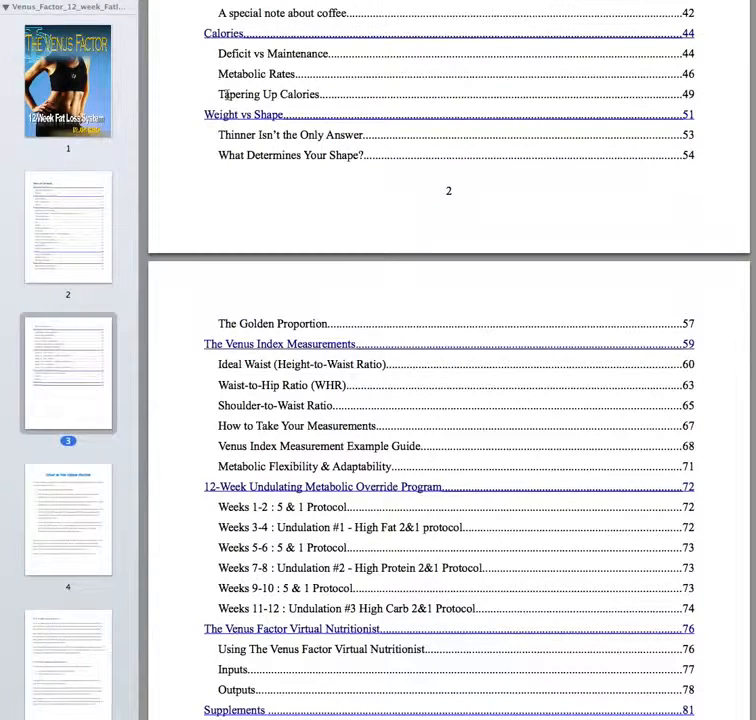
scroll("down", 3)
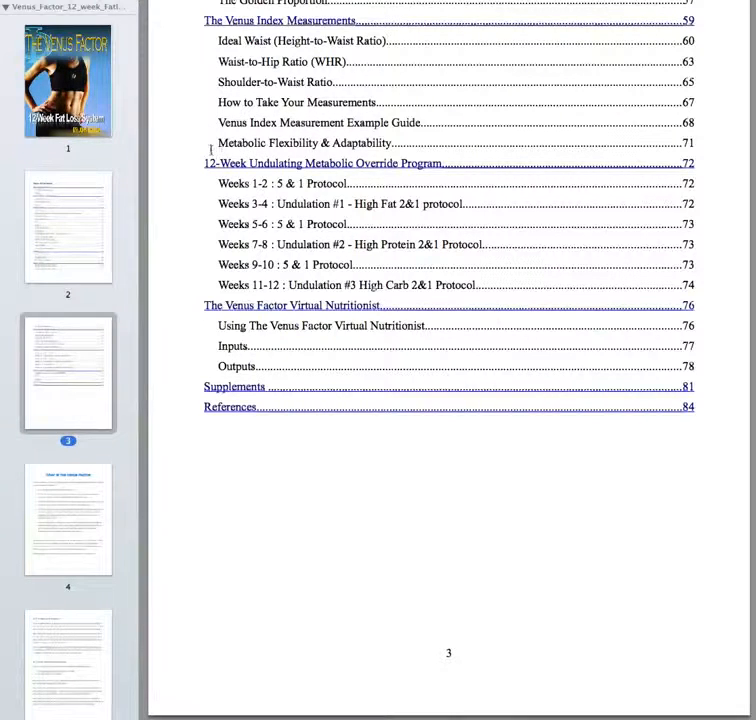
mouse_move(184, 136)
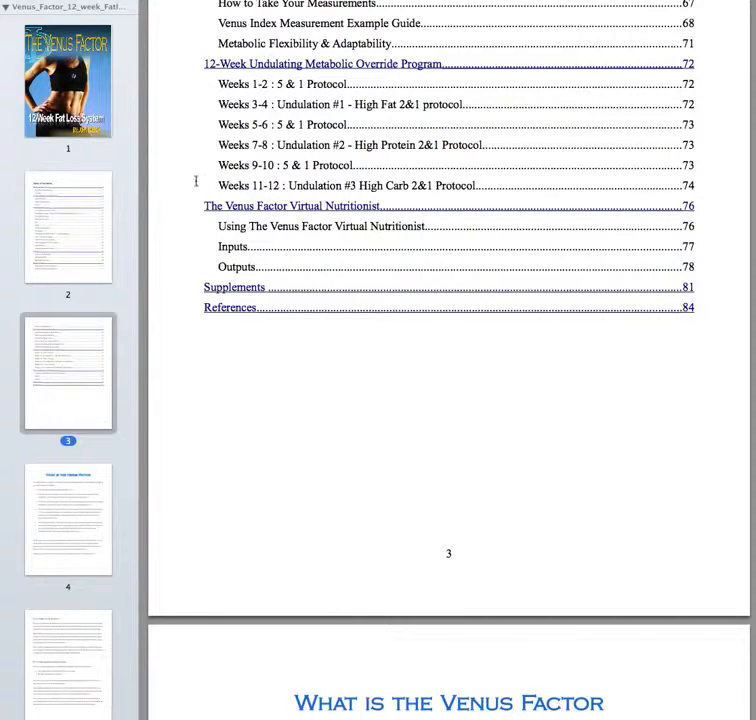
mouse_move(224, 292)
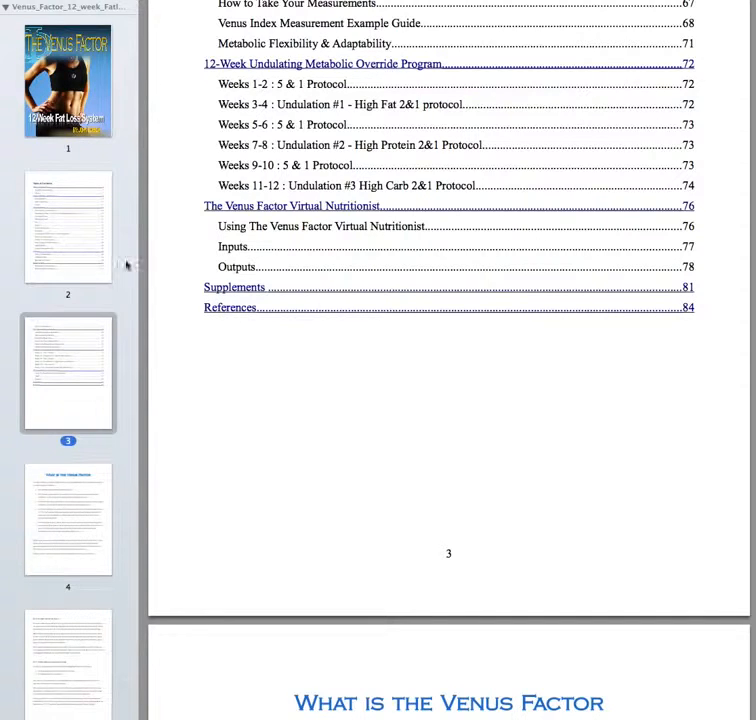
View page 14 on Gender Differences in Metabolism, then page 18 on Leptin.
scroll("down", 3)
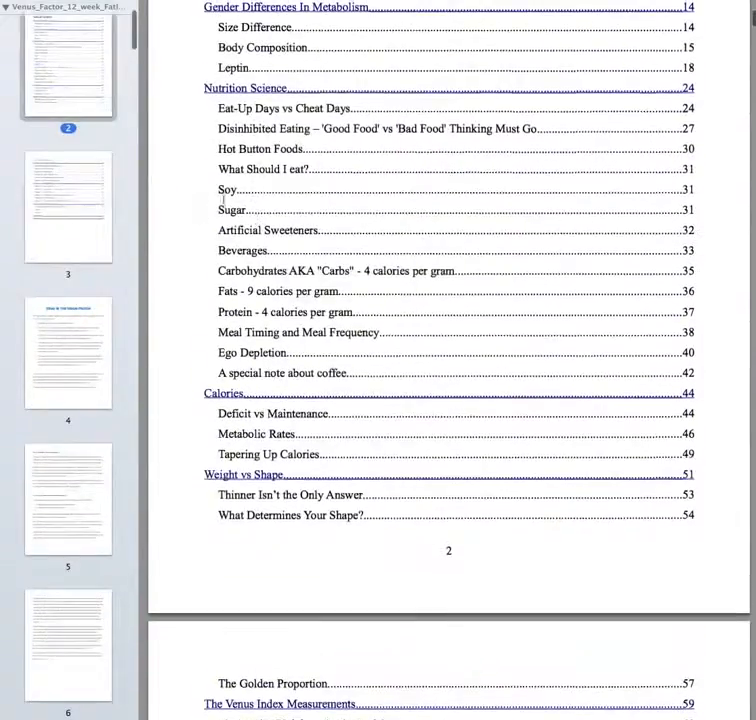
scroll("down", 3)
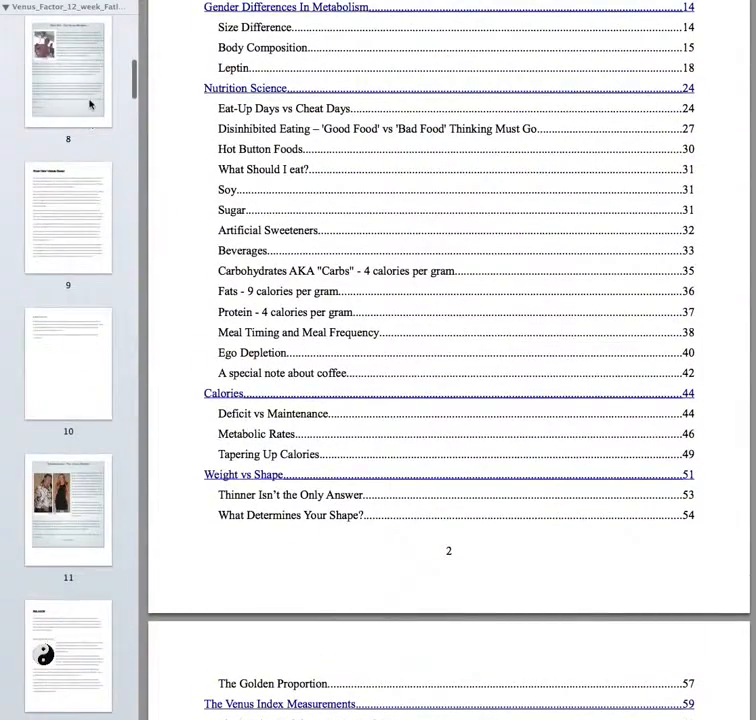
left_click(68, 70)
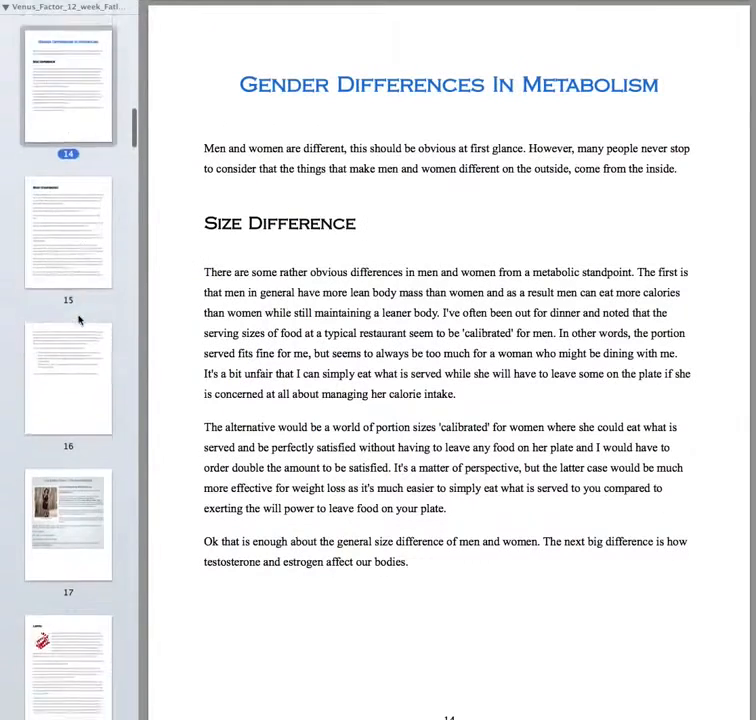
scroll("down", 3)
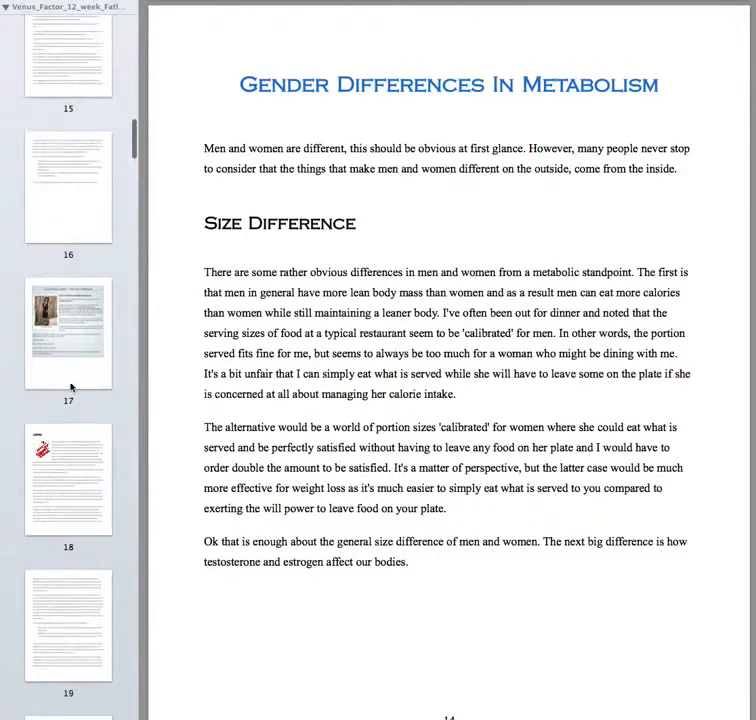
scroll("down", 3)
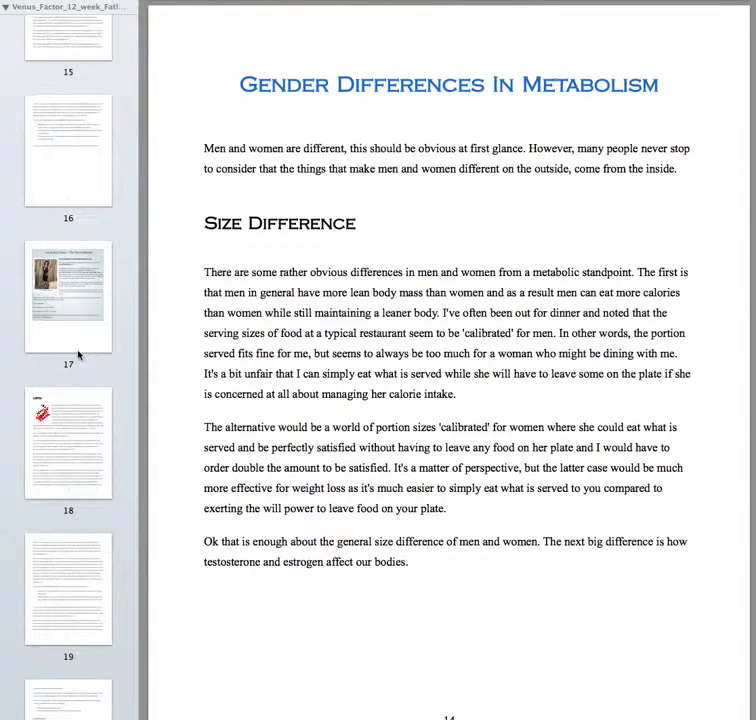
scroll("down", 3)
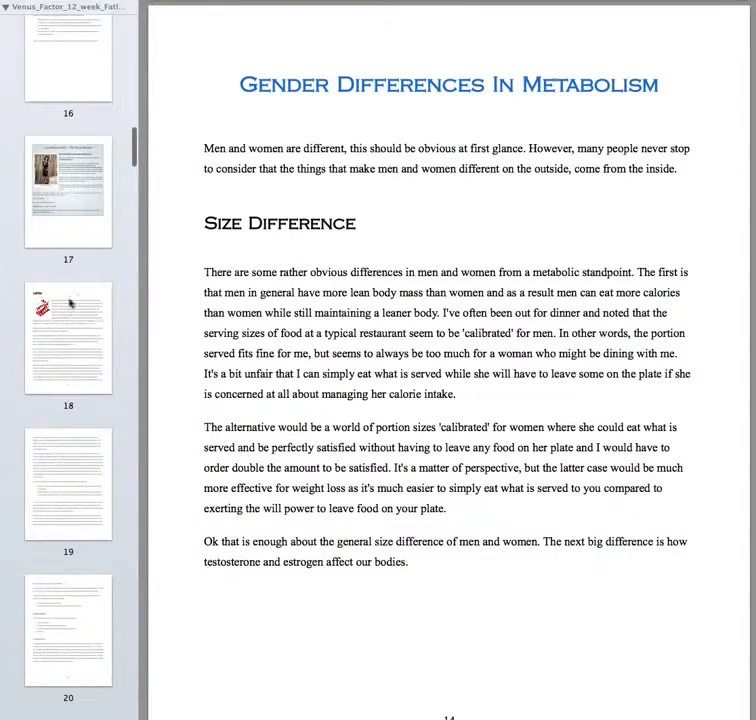
left_click(68, 190)
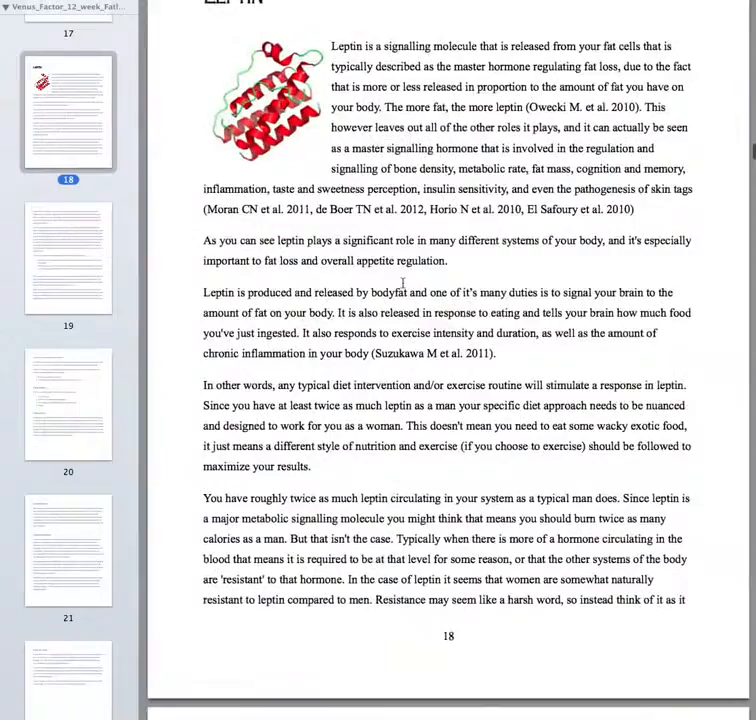
View page 28 on hot button food choices, then return to the guide's cover page.
scroll("down", 3)
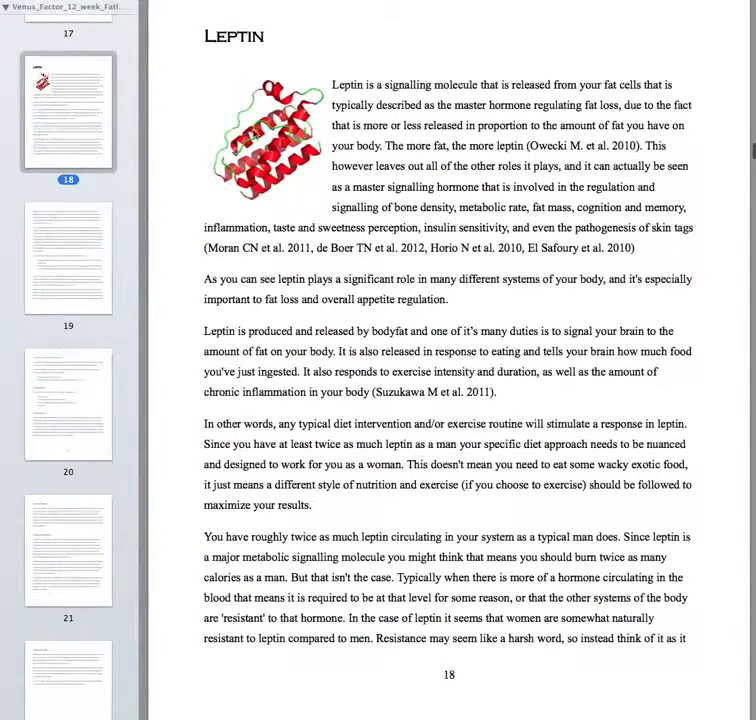
scroll("down", 3)
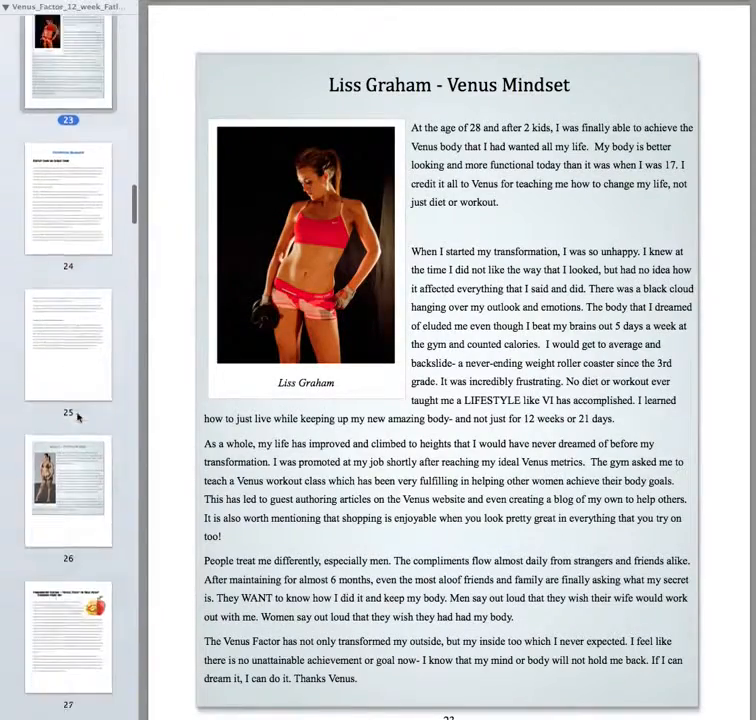
scroll("down", 3)
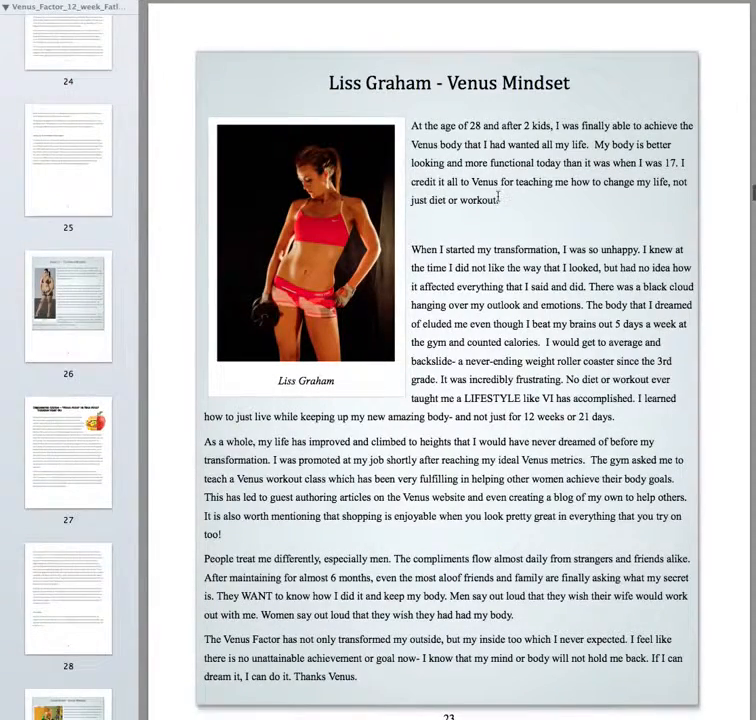
left_click(68, 304)
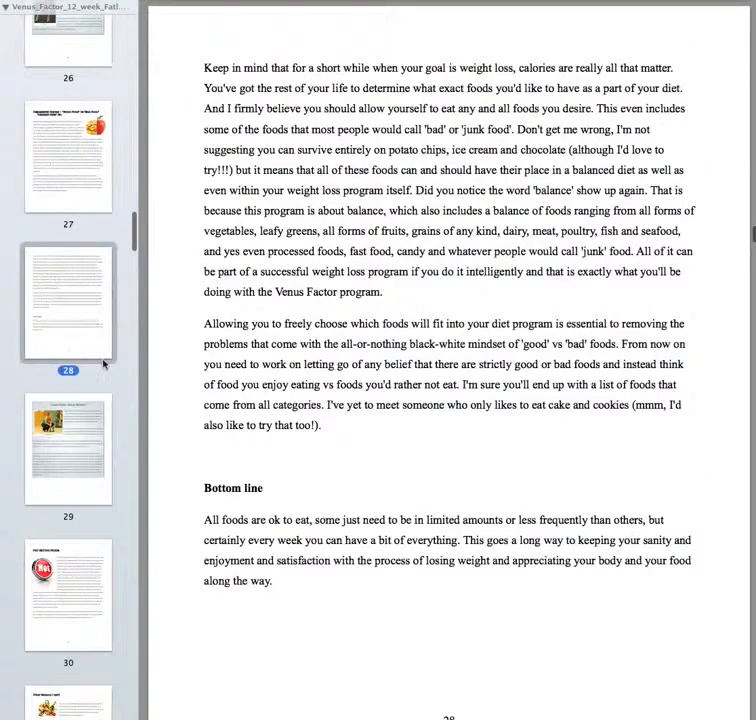
scroll("down", 3)
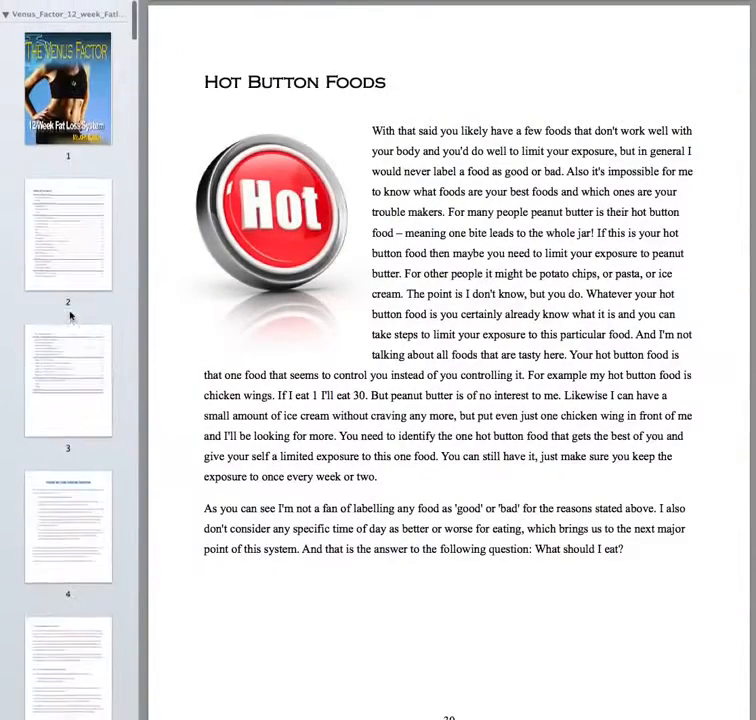
left_click(68, 88)
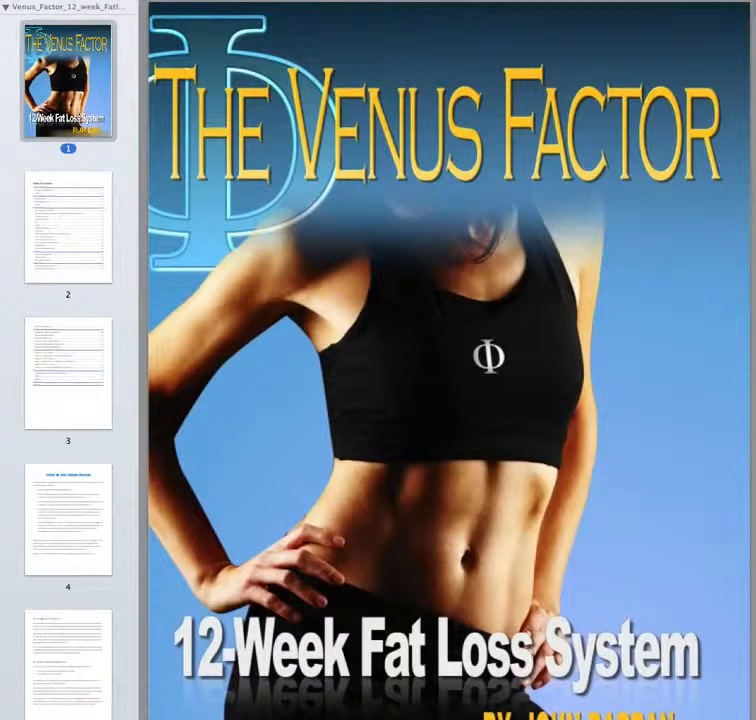